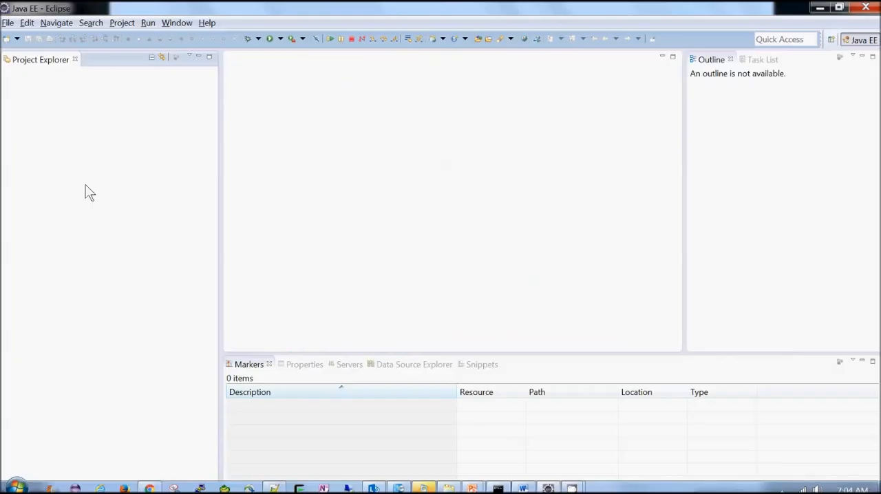
- Start a new Maven Project wizard from Project Explorer using the maven-archetype-quickstart archetype
right_click(88, 193)
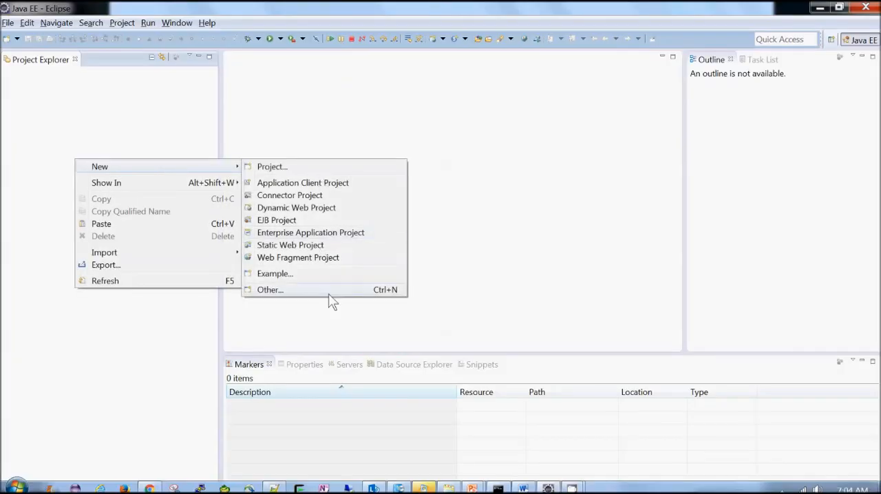
left_click(270, 289)
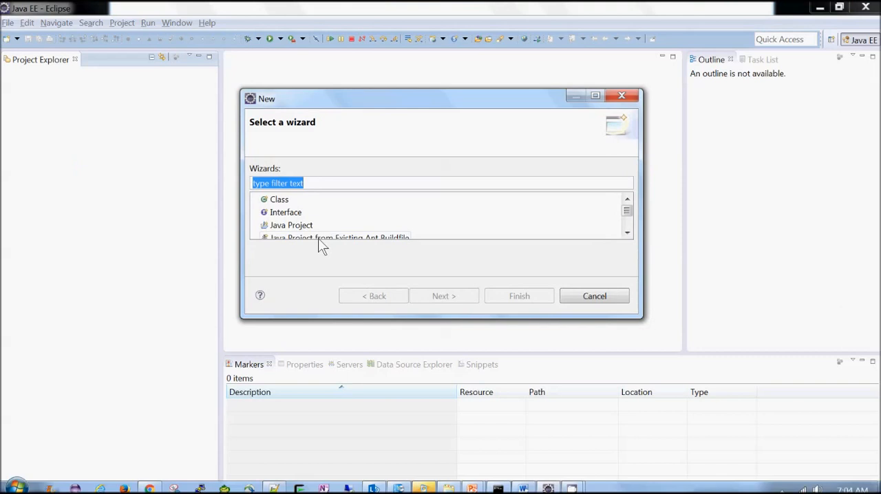
type("maven")
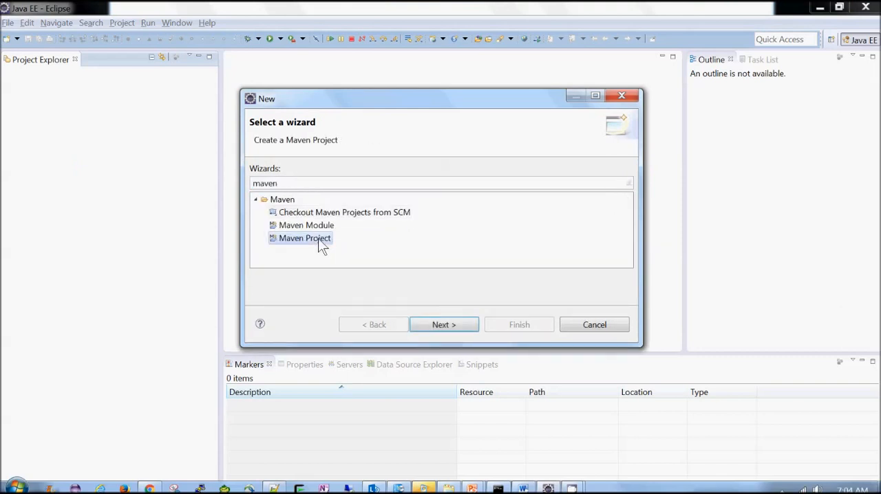
left_click(443, 325)
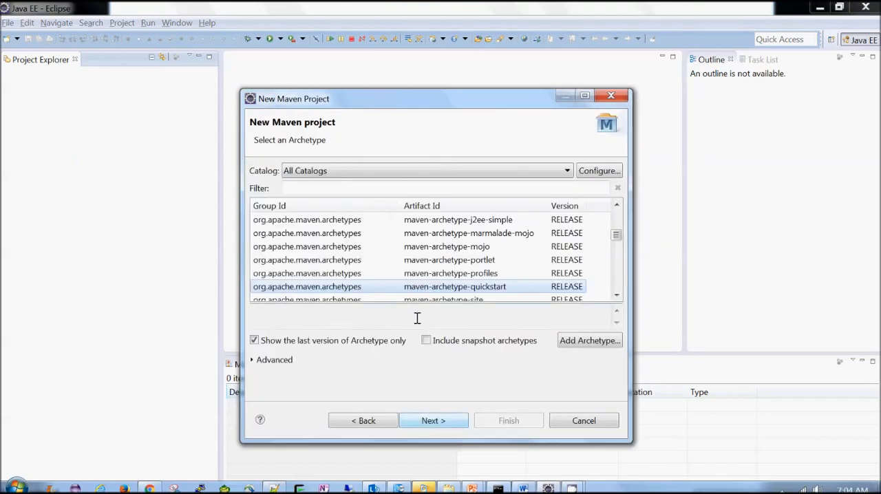
left_click(433, 420)
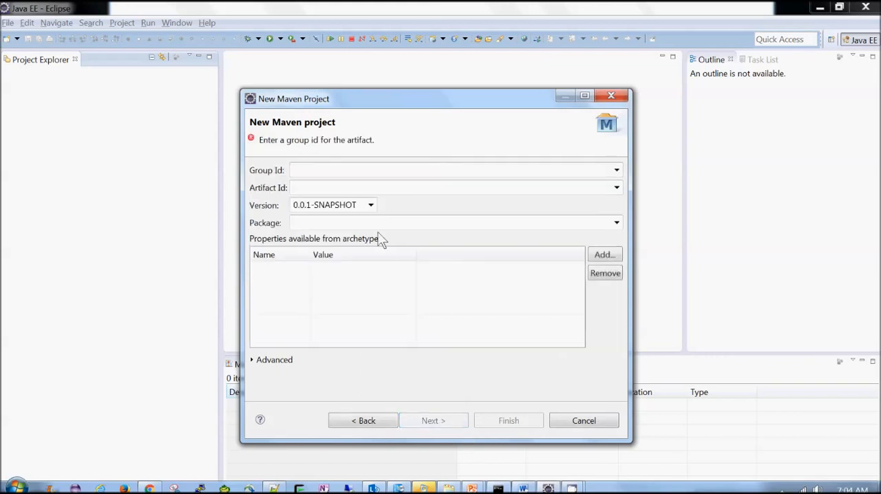
- Enter group id com.helloworldseries.oracle and artifact id oracleapp, finishing the project
type("o")
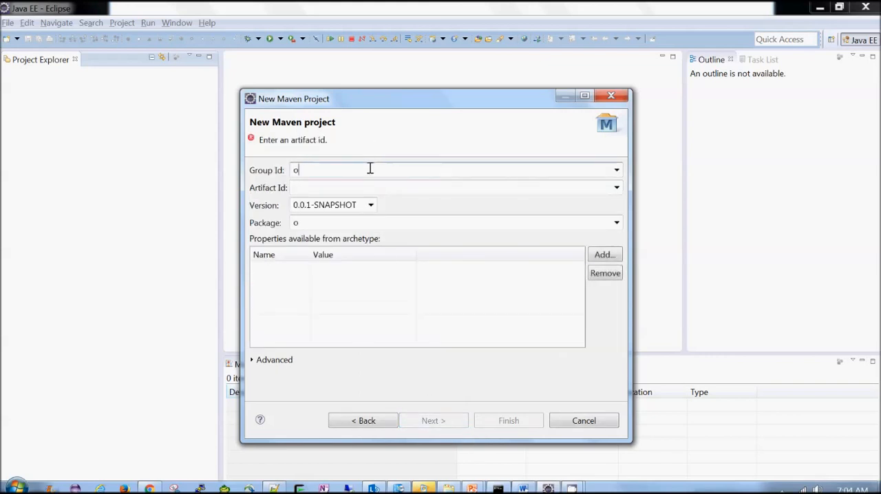
type("come.")
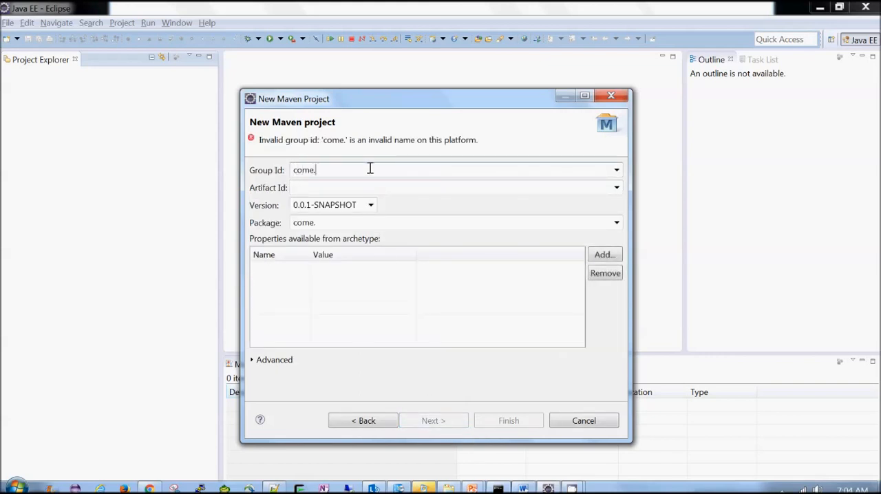
type("com.hell")
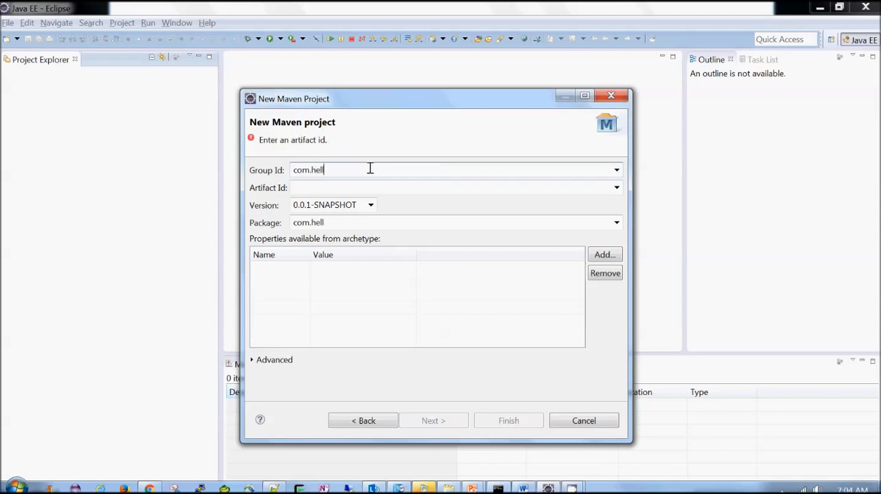
type("oworld")
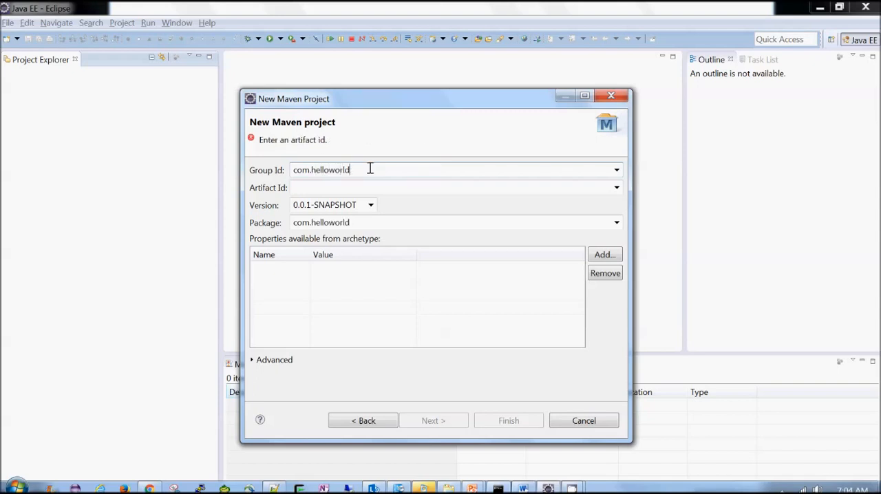
type("series.")
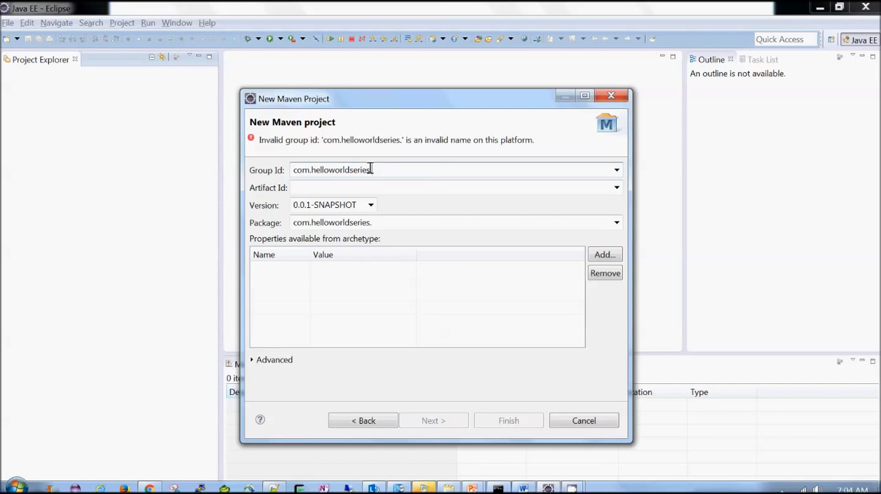
type("oracle")
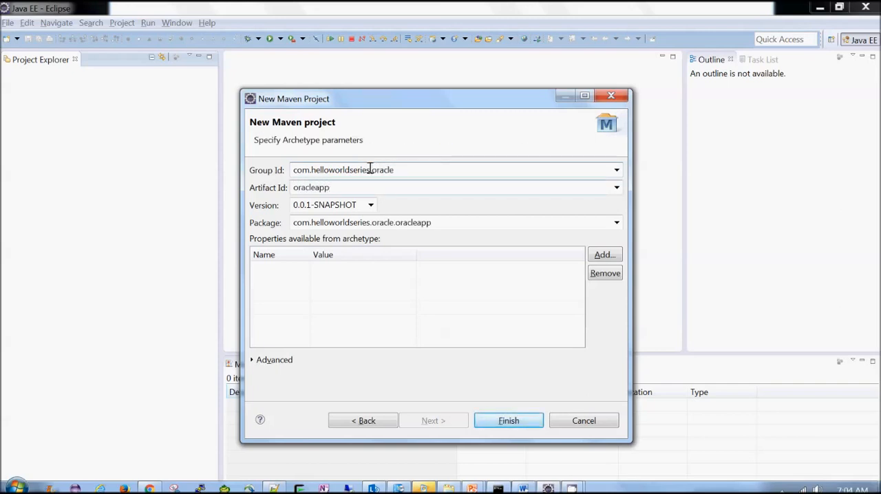
left_click(508, 420)
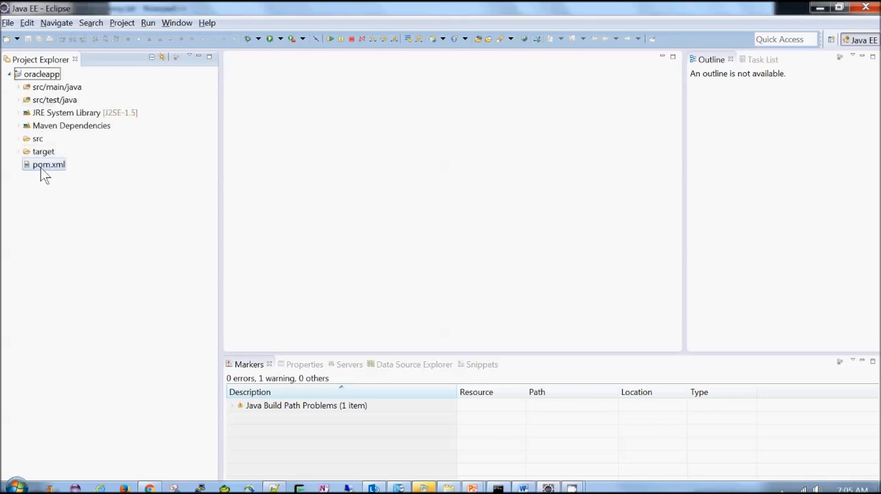
- Add the com.oracle ojdbc6 11.2.0.4.0 dependency in the pom.xml source and save it
double_click(48, 164)
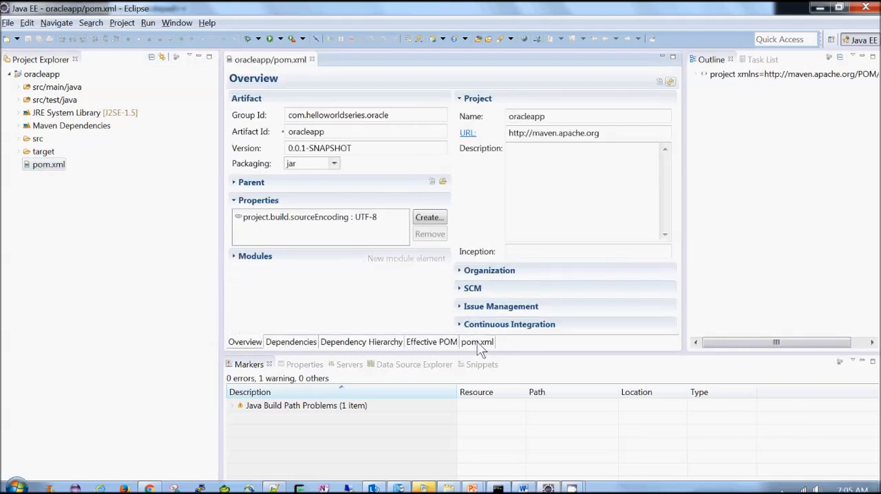
left_click(477, 342)
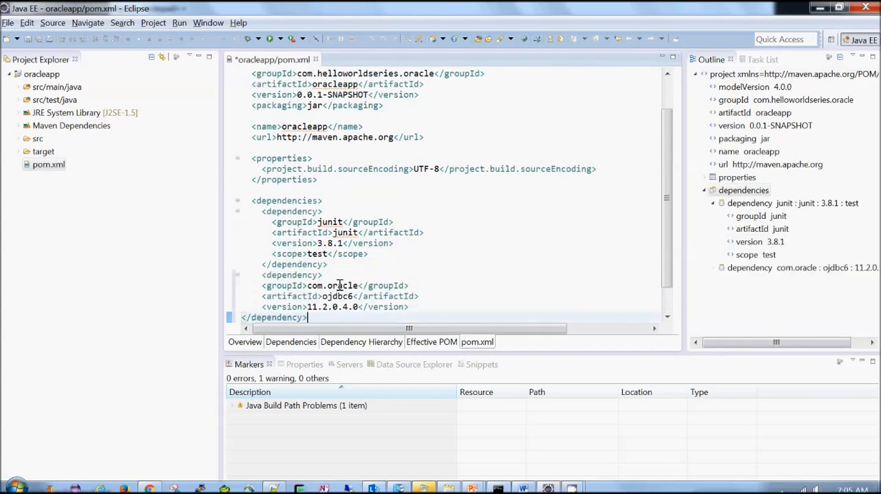
key("ctrl+a")
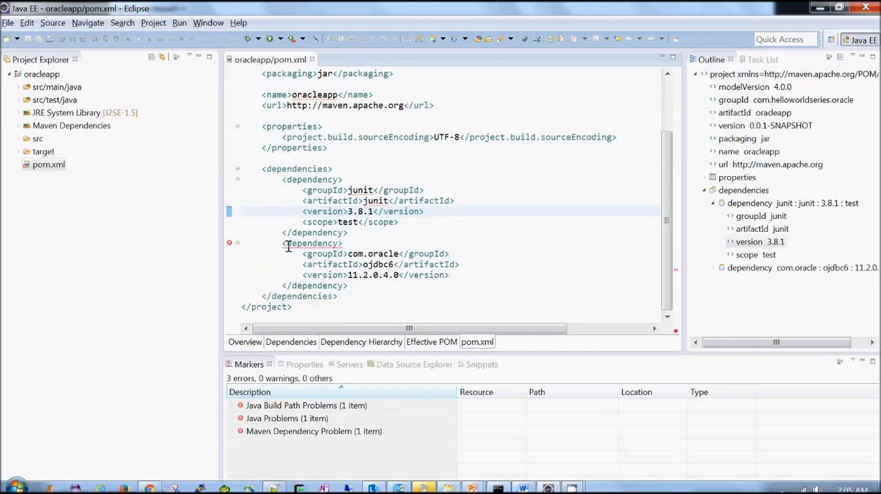
mouse_move(288, 248)
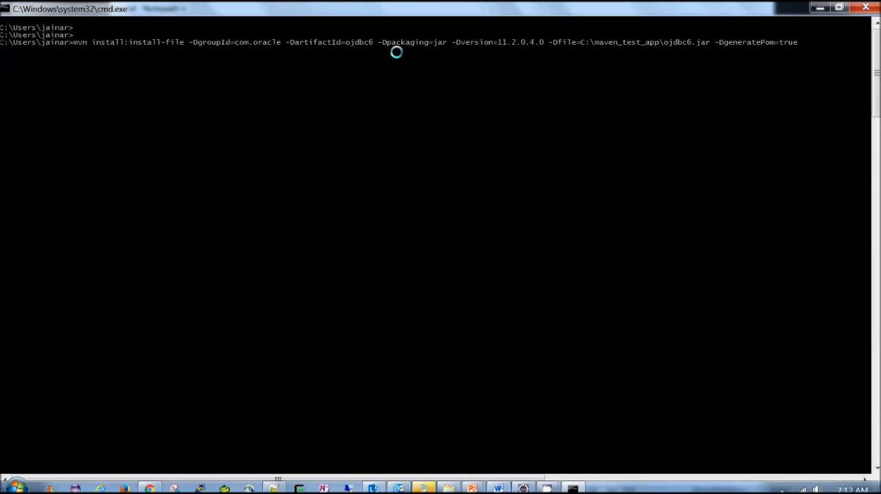
mouse_move(237, 43)
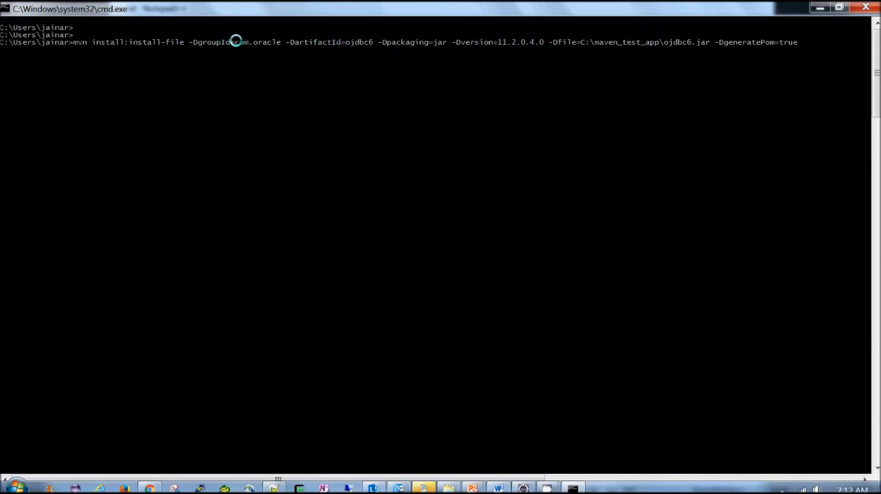
mouse_move(303, 79)
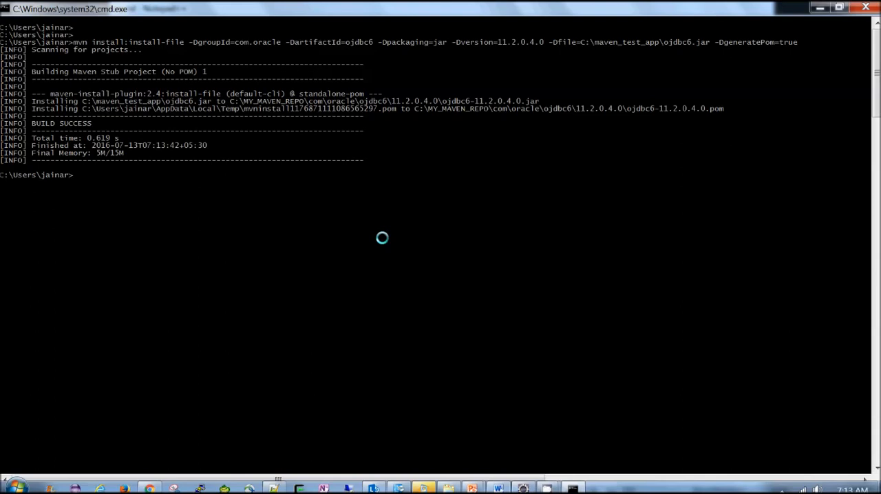
mouse_move(94, 103)
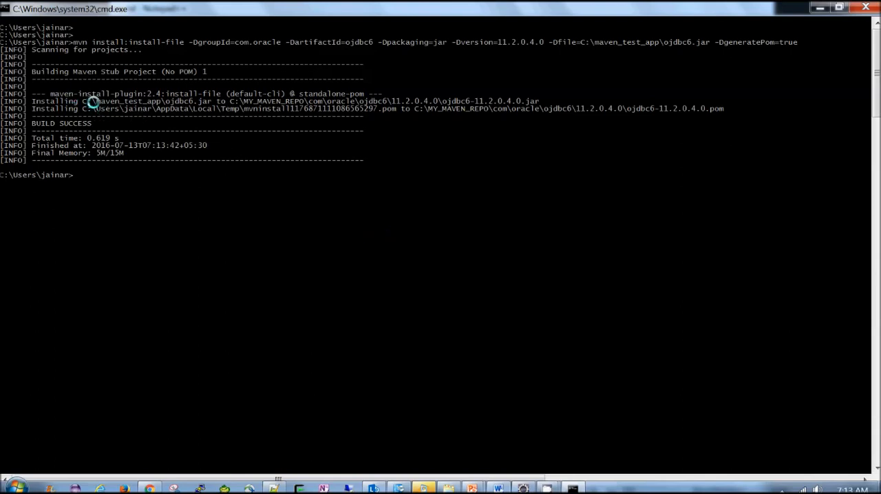
mouse_move(300, 100)
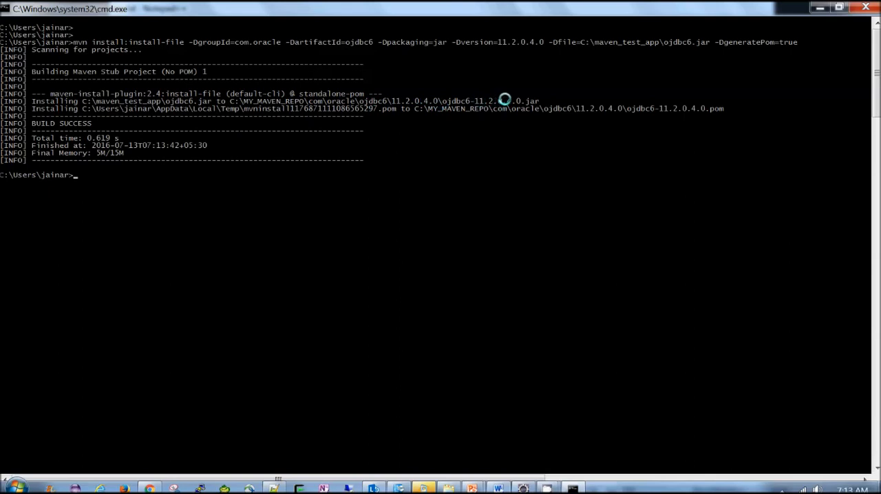
mouse_move(282, 115)
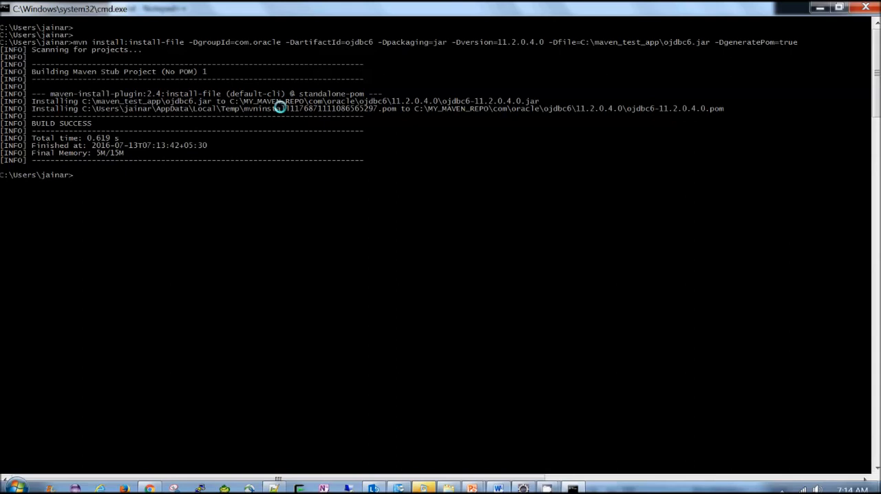
mouse_move(285, 109)
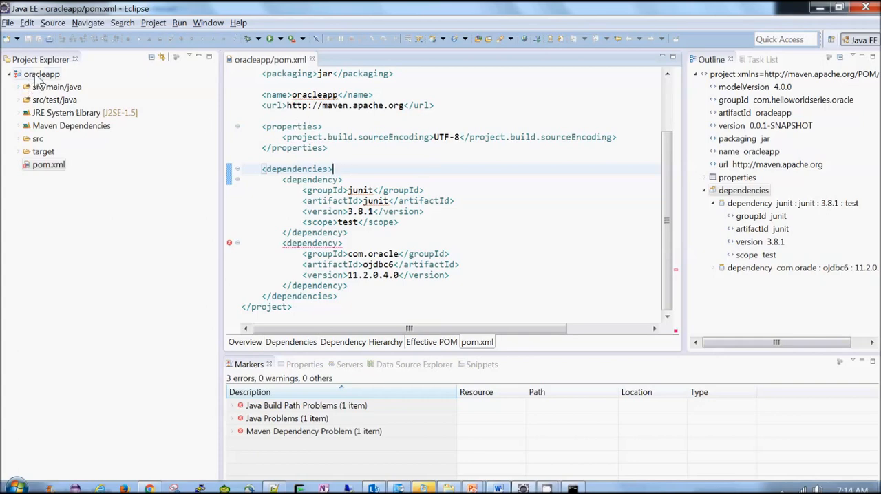
- Run Maven > Update Project on oracleapp; the three ojdbc6 errors remain
right_click(42, 74)
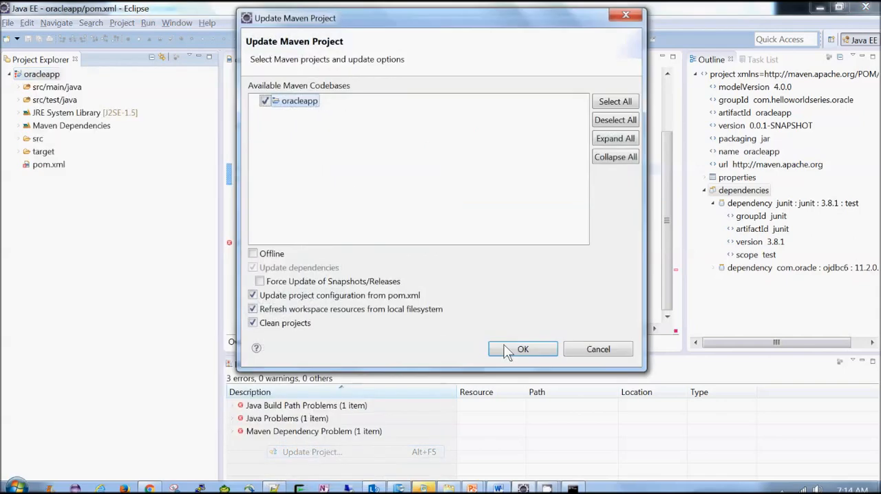
left_click(523, 349)
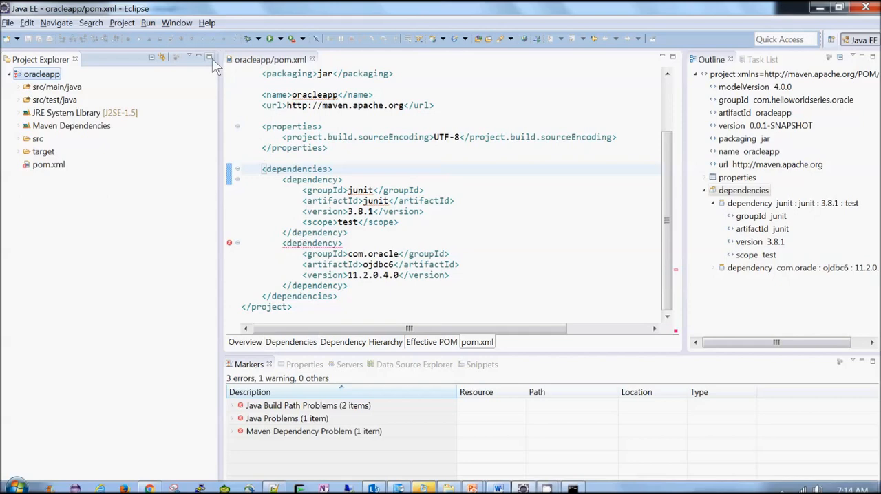
- Add C:\MAVEN_INSTALLATION\apache-maven-3.3.9 as an external installation in Preferences > Maven > Installations
left_click(176, 22)
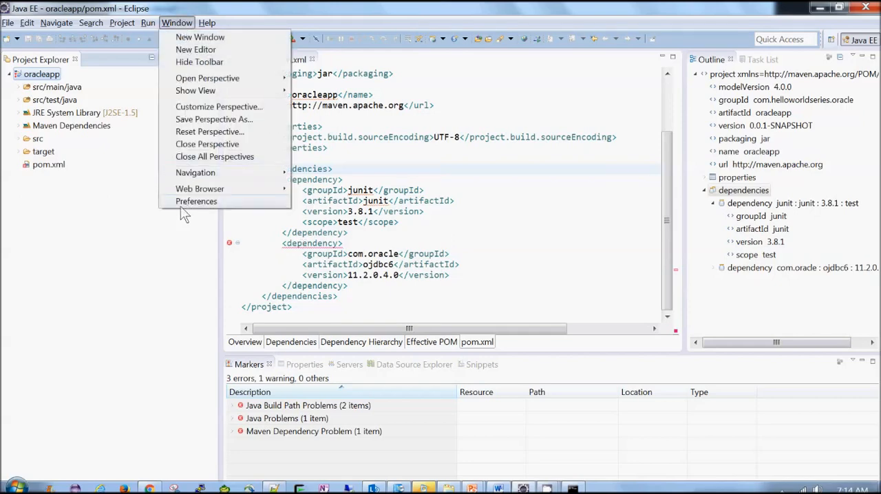
left_click(195, 201)
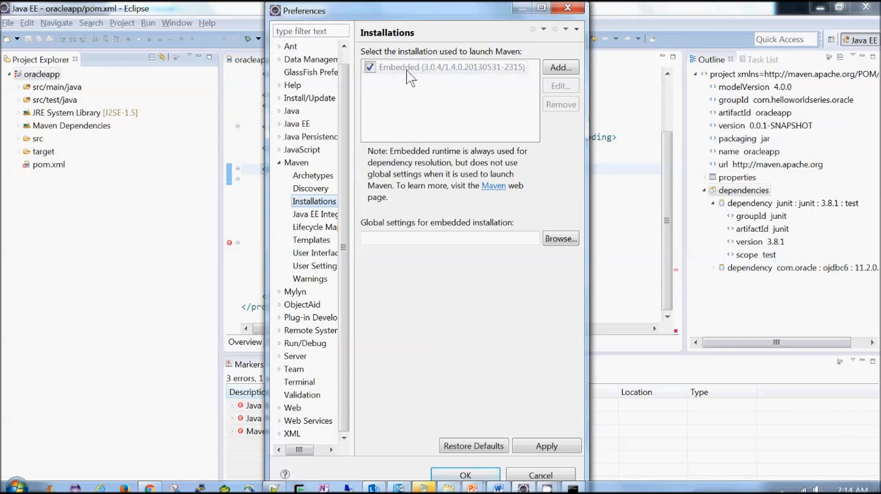
mouse_move(539, 62)
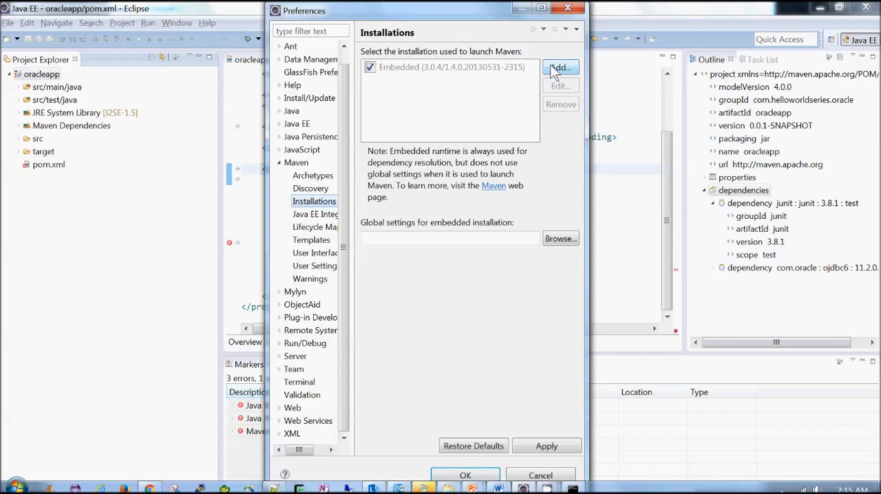
left_click(559, 66)
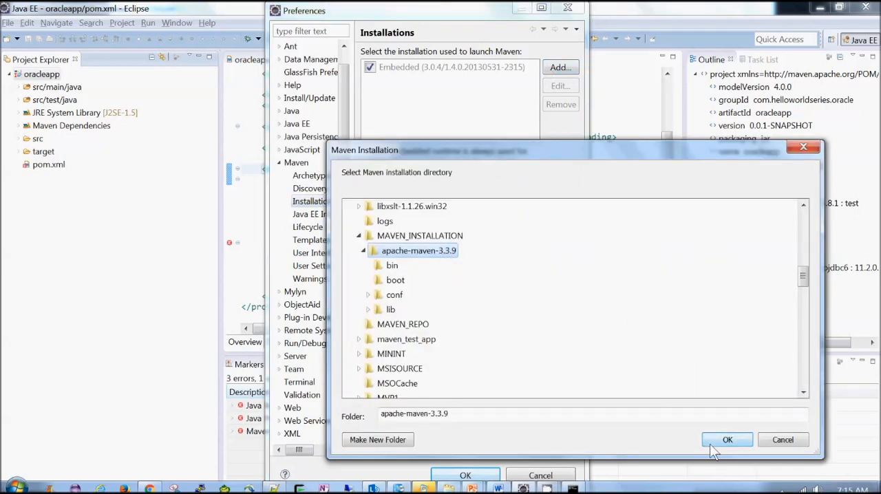
left_click(727, 440)
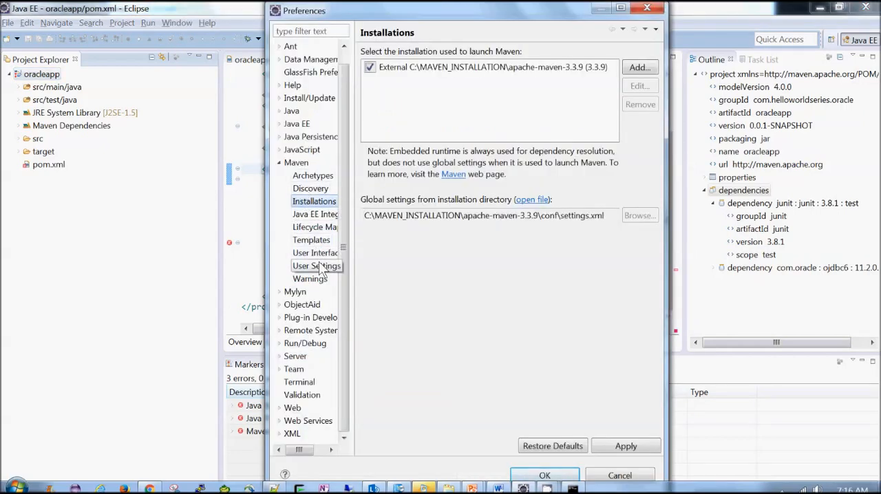
- Point Maven user settings to apache-maven-3.3.9\conf\settings.xml (local repo C:\MY_MAVEN_REPO) and apply preferences
left_click(314, 266)
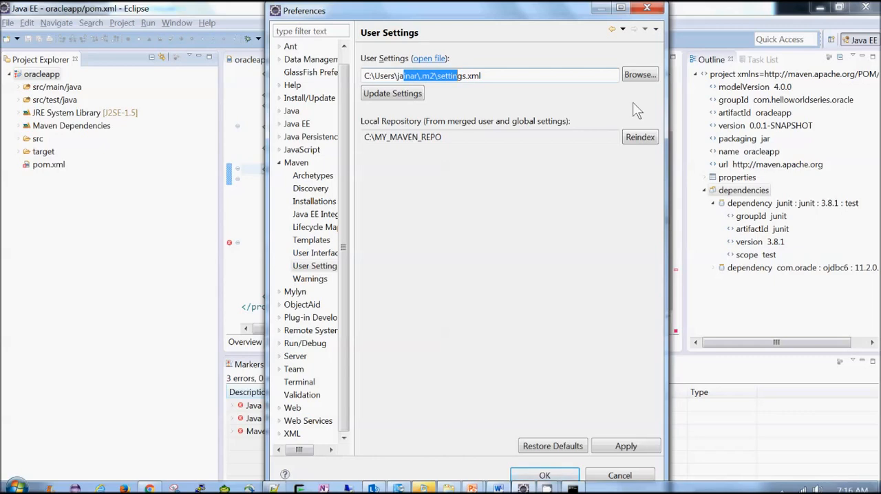
left_click(639, 74)
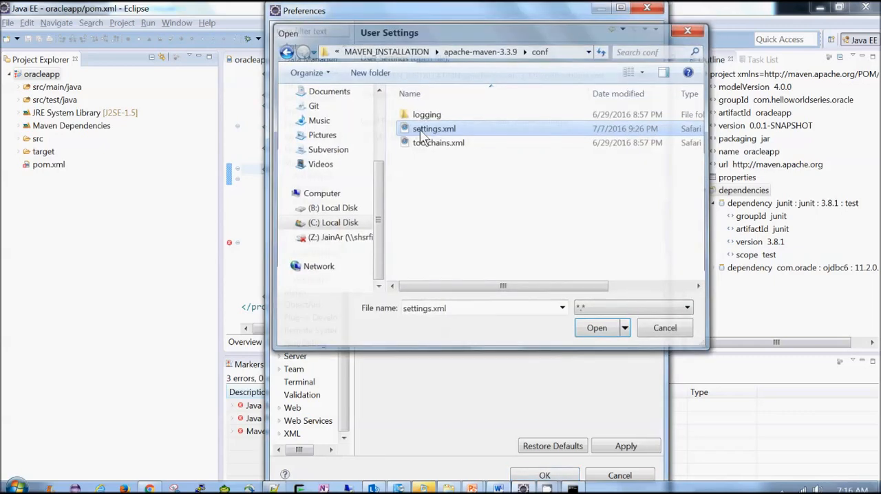
left_click(598, 327)
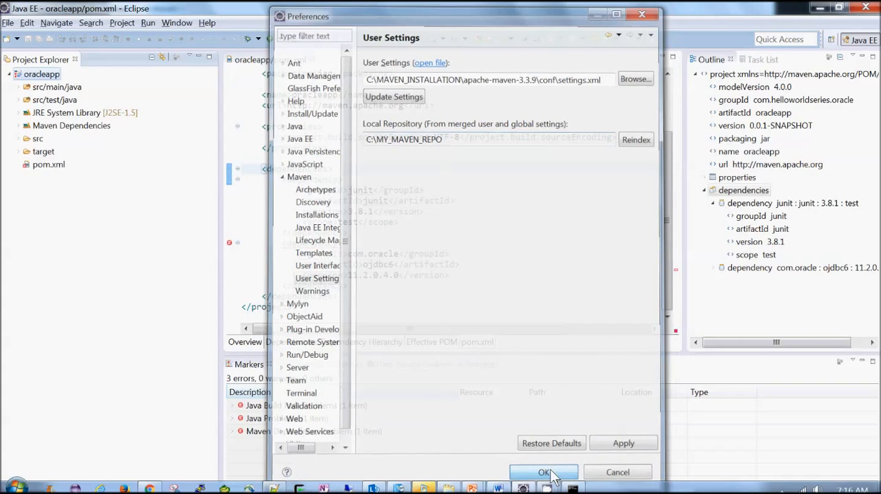
left_click(544, 471)
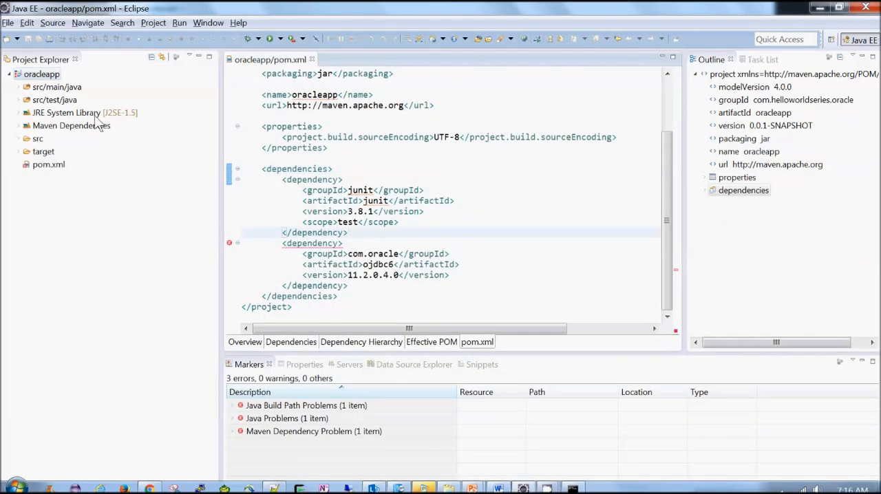
- Run Maven > Update Project on oracleapp again, clearing all errors to 0 with one warning left
right_click(38, 75)
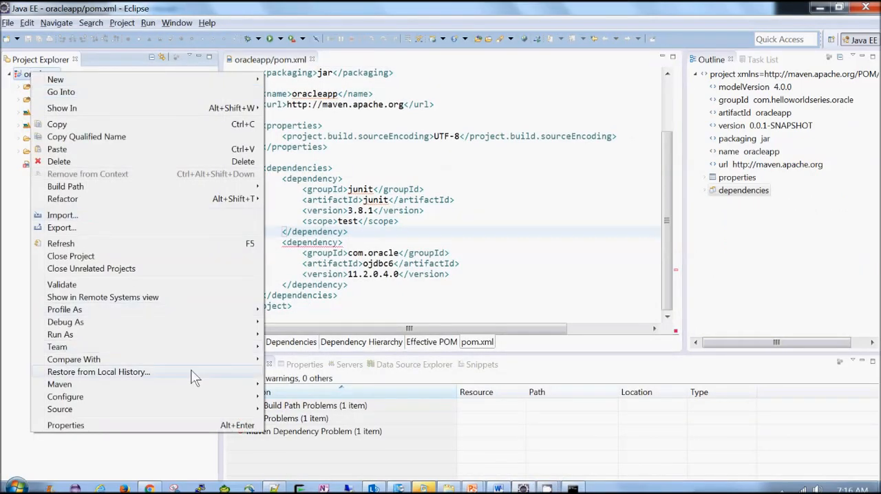
left_click(59, 382)
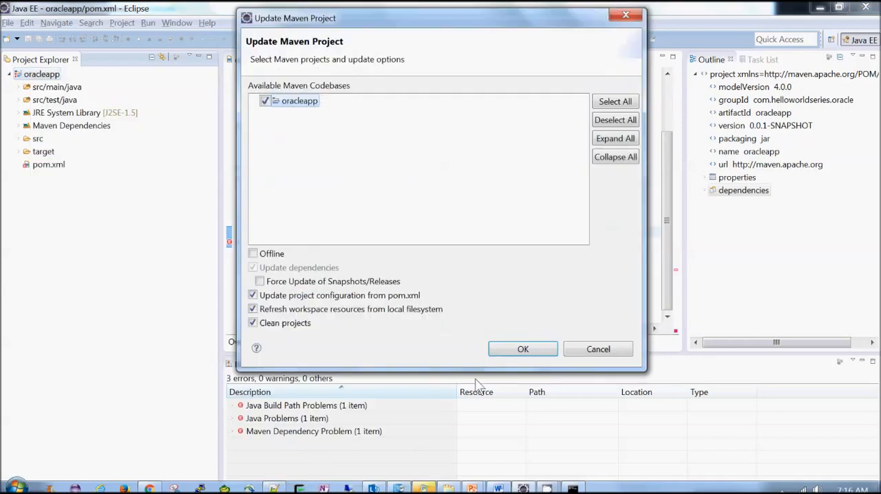
left_click(523, 350)
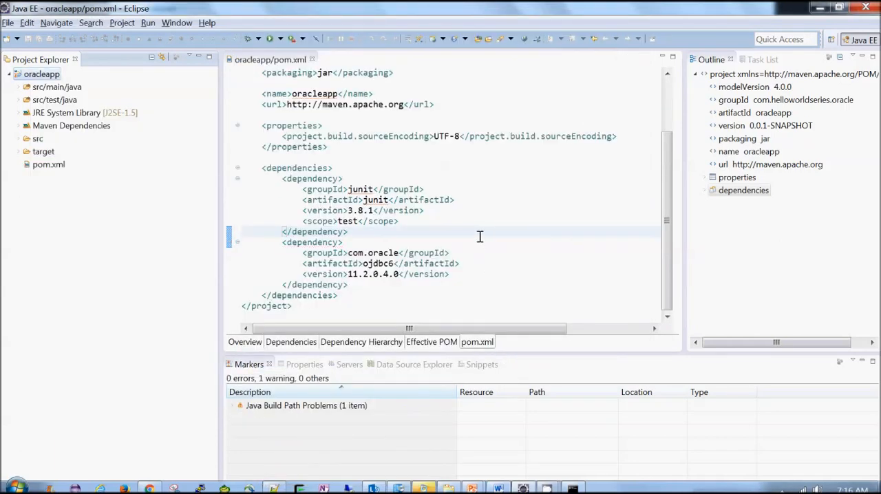
mouse_move(477, 224)
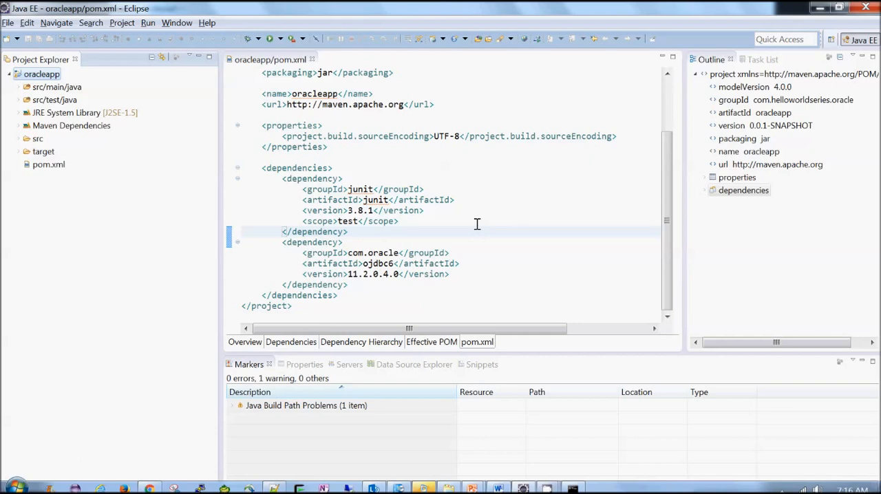